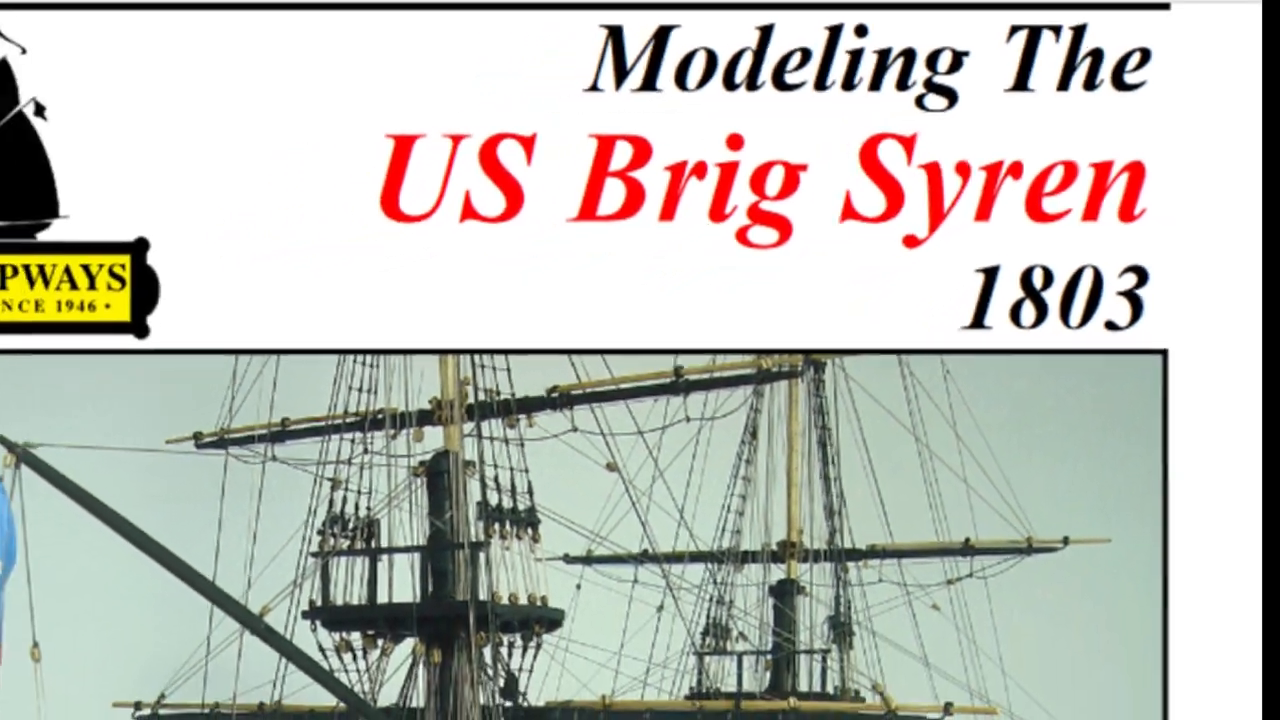
pyautogui.scroll(-3)
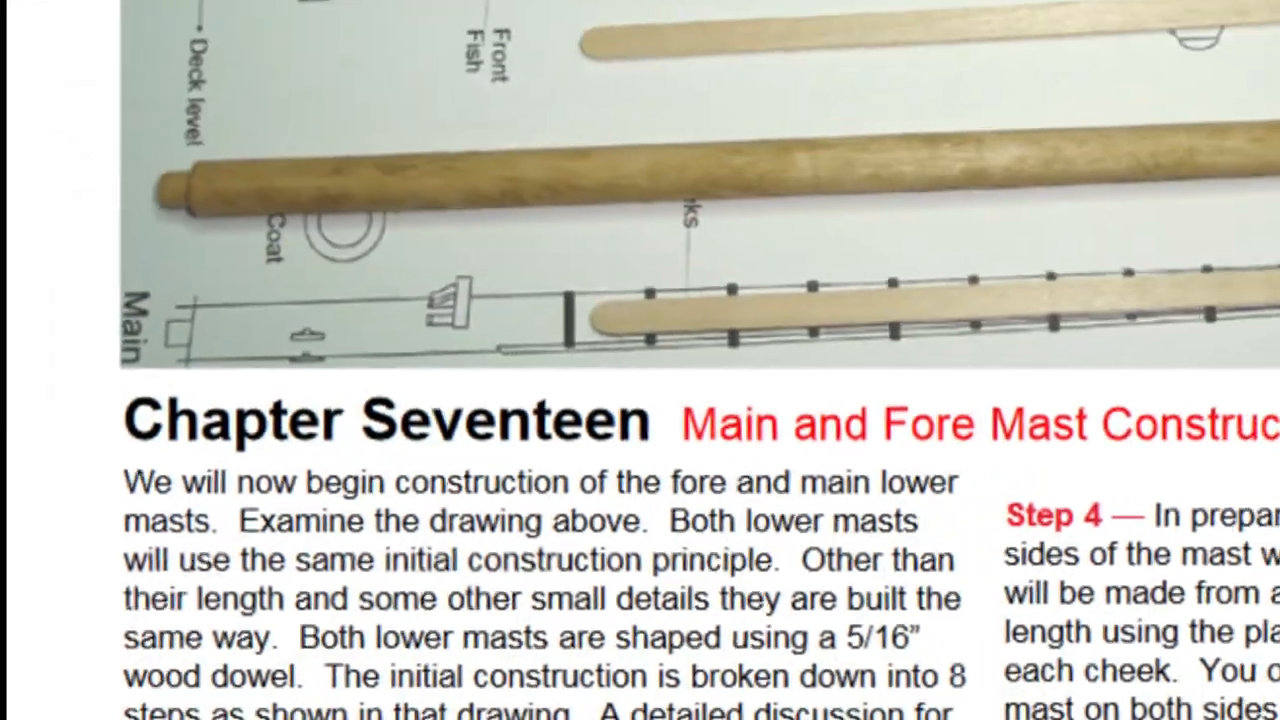